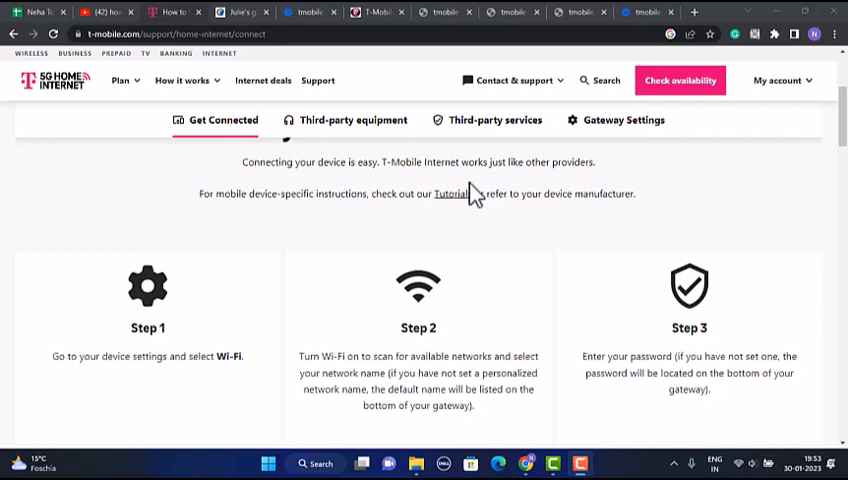
pyautogui.moveTo(584, 184)
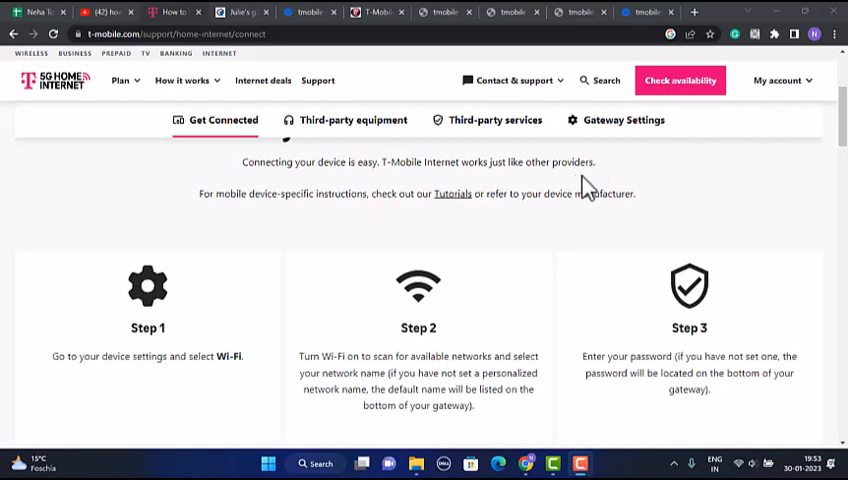